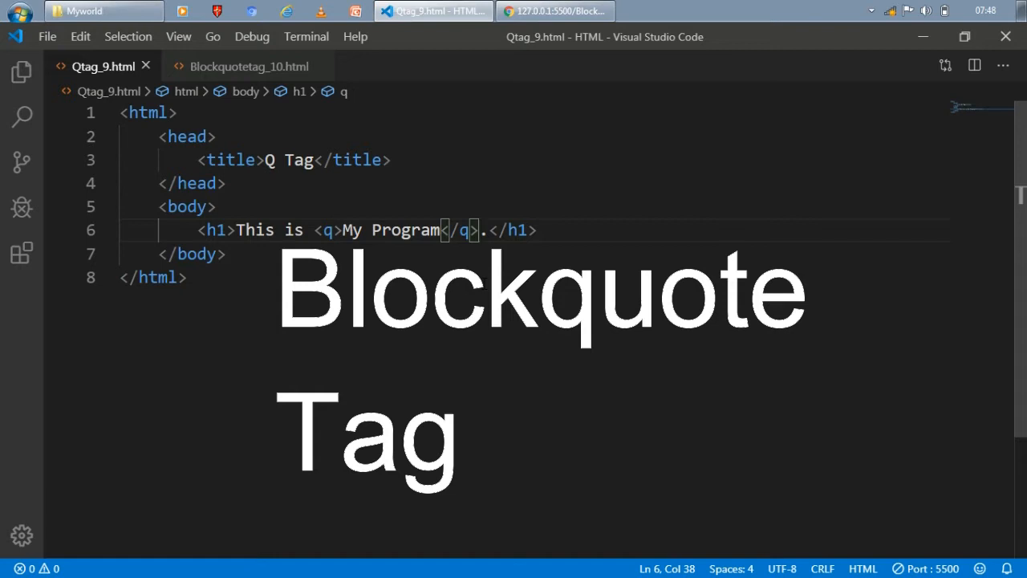
# Switch to Blockquotetag_10.html and close the Qtag_9.html tab
pyautogui.click(207, 66)
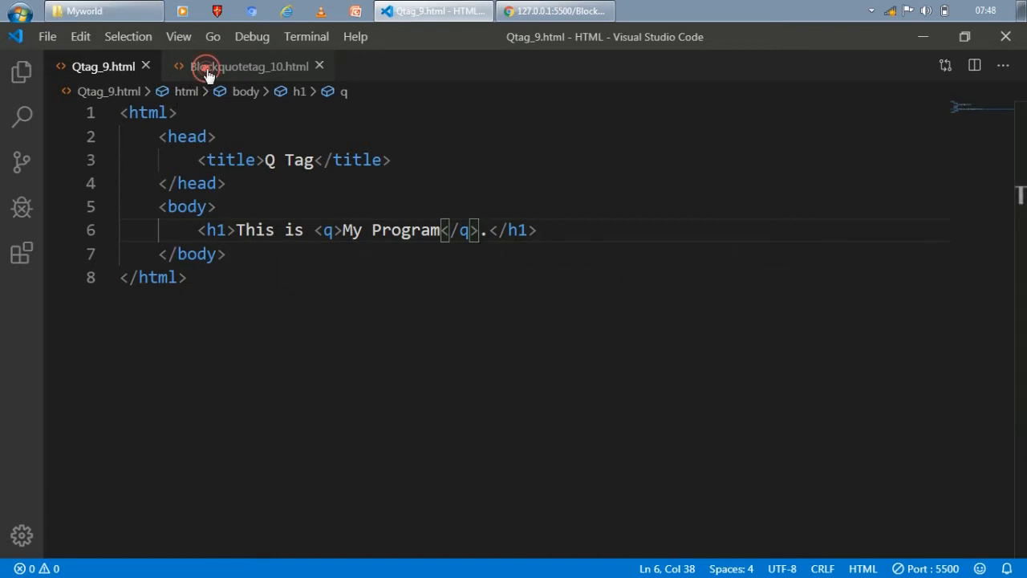
pyautogui.click(249, 66)
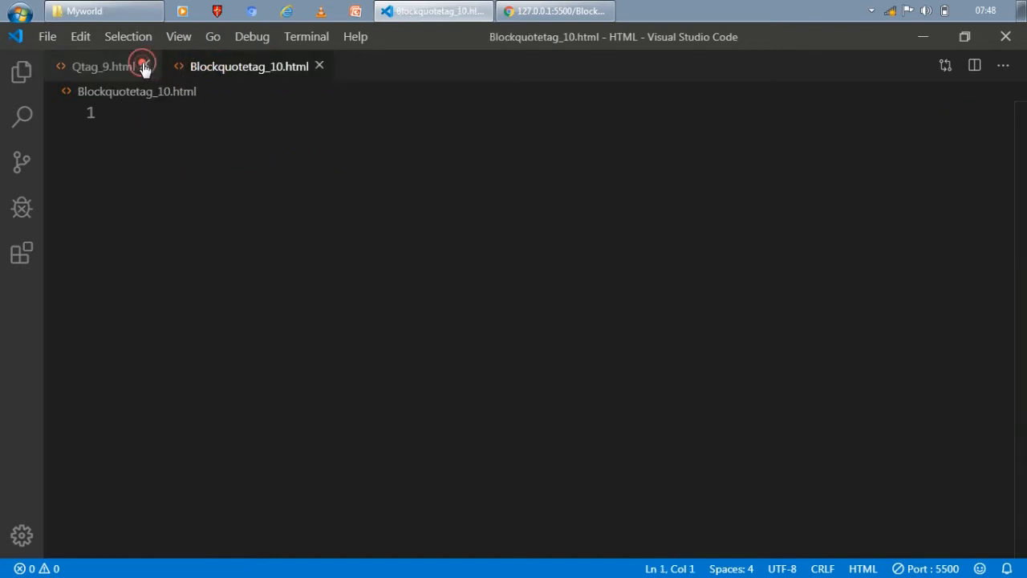
pyautogui.click(144, 66)
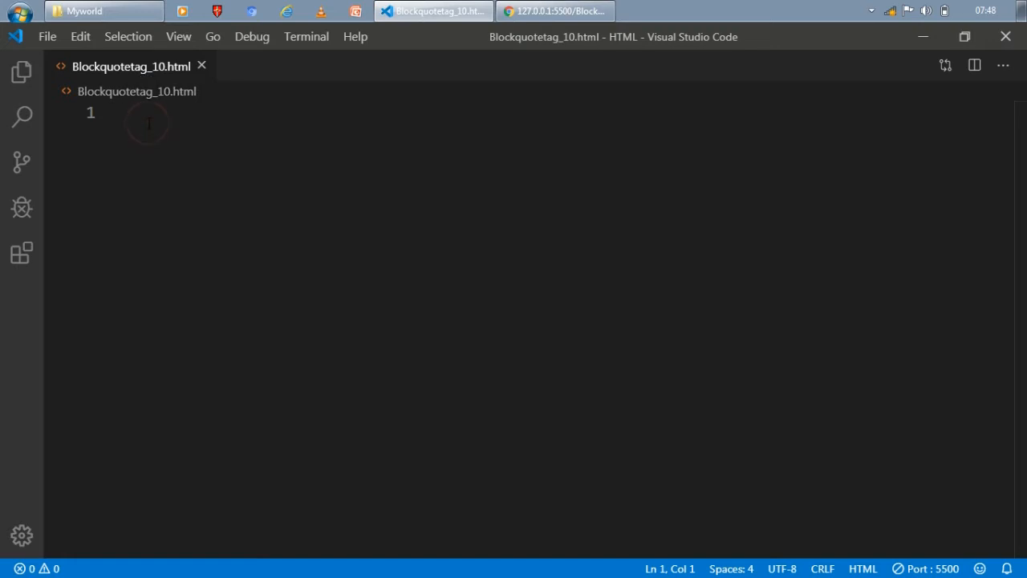
# Write the html, head and body skeleton titled 'Blockquote Tag' with an empty <p></p>
pyautogui.write('<html>')
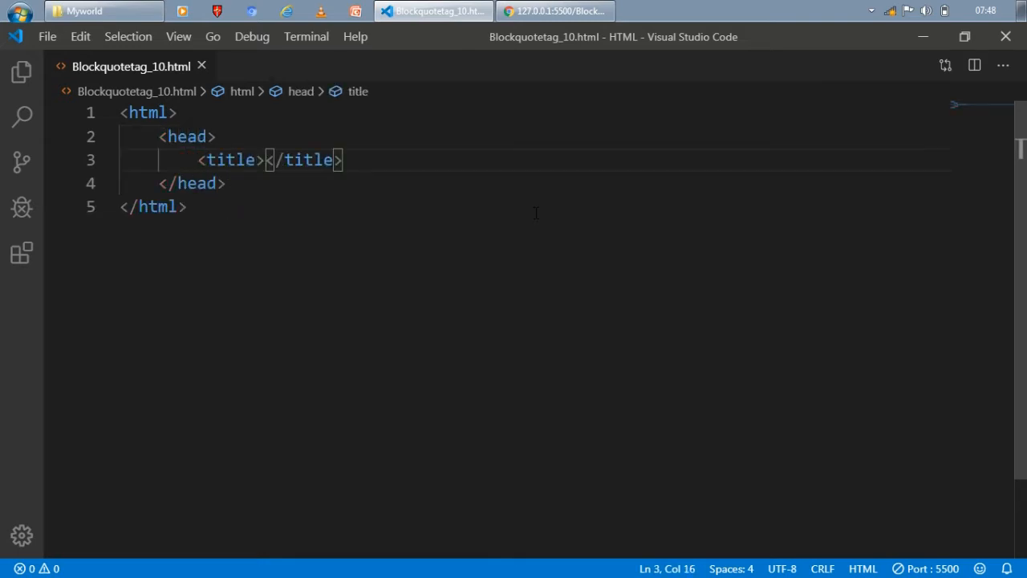
pyautogui.write('Block')
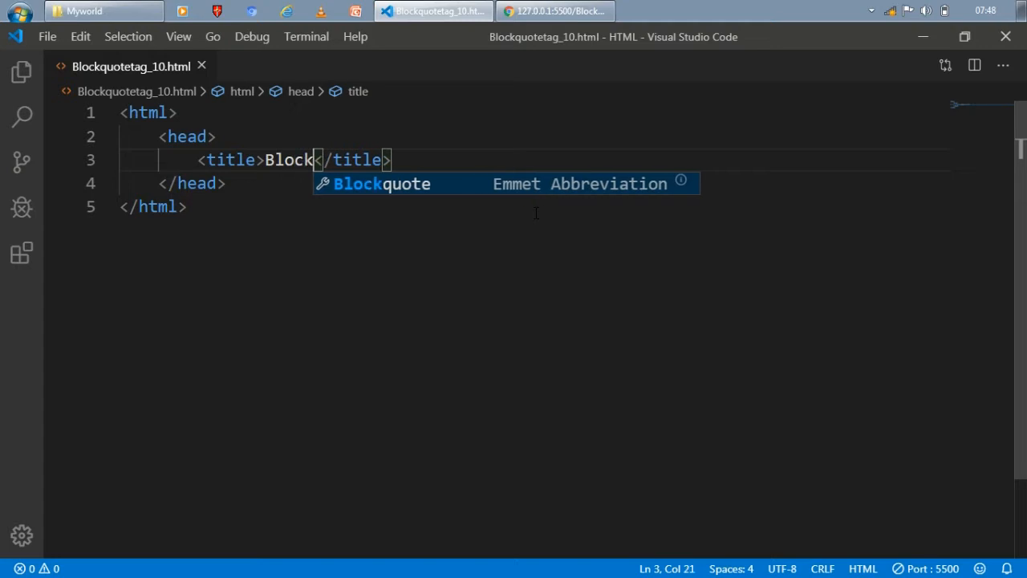
pyautogui.write('quote Tag')
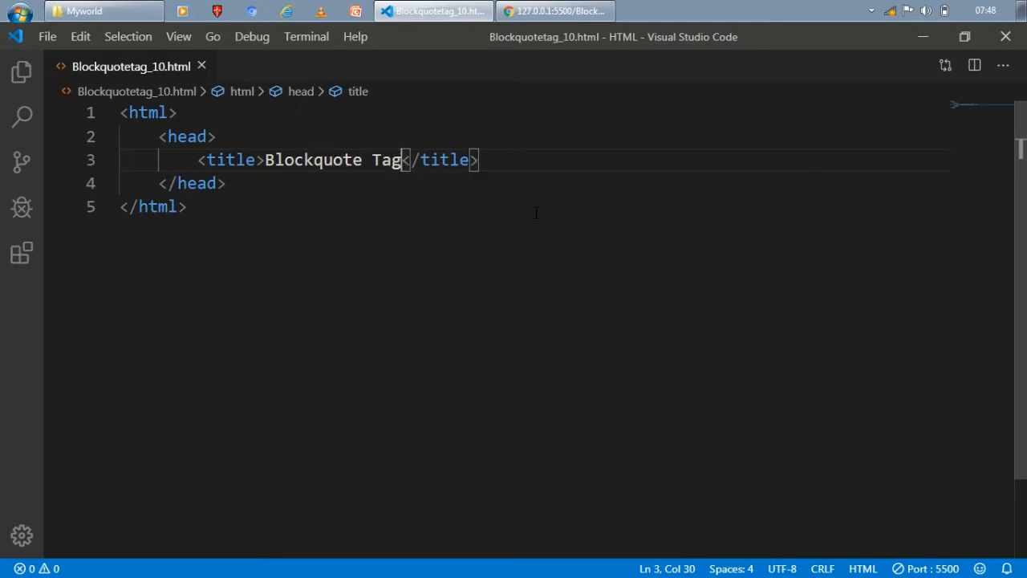
pyautogui.write('<body>')
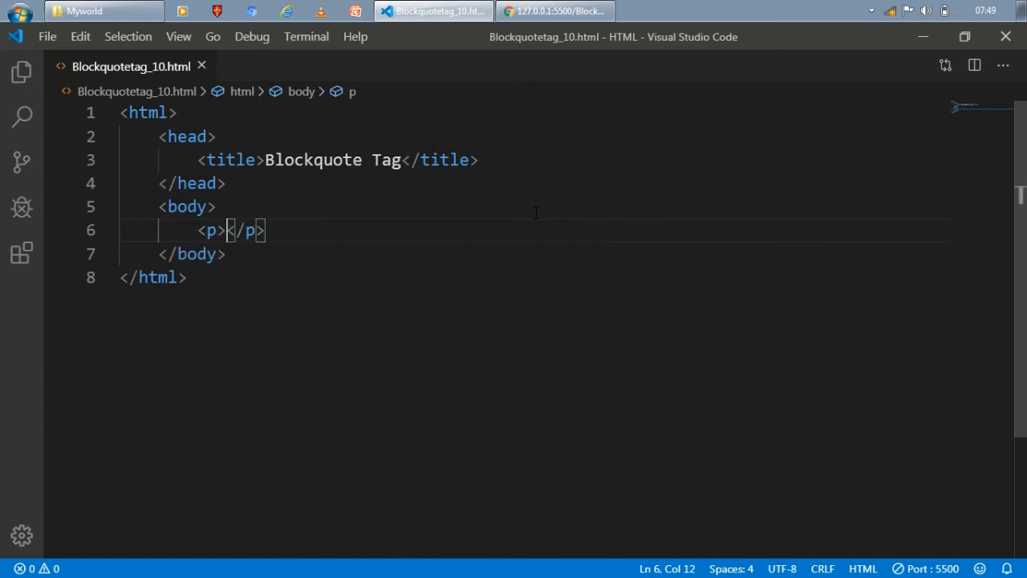
# Fill the paragraph with This is "My Program". and bring the Chrome preview forward
pyautogui.write('Tih')
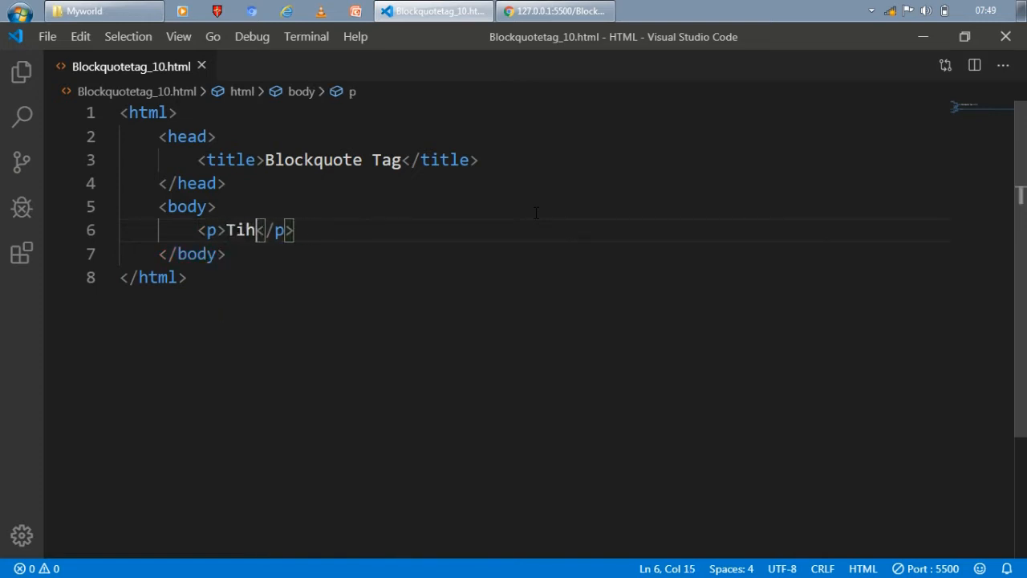
pyautogui.write('his is')
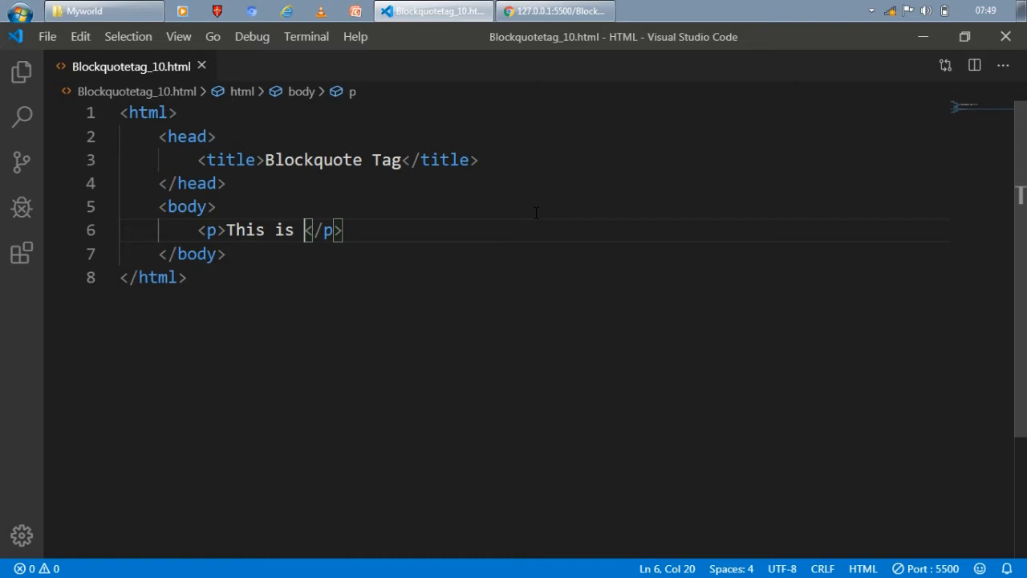
pyautogui.write('My Pr')
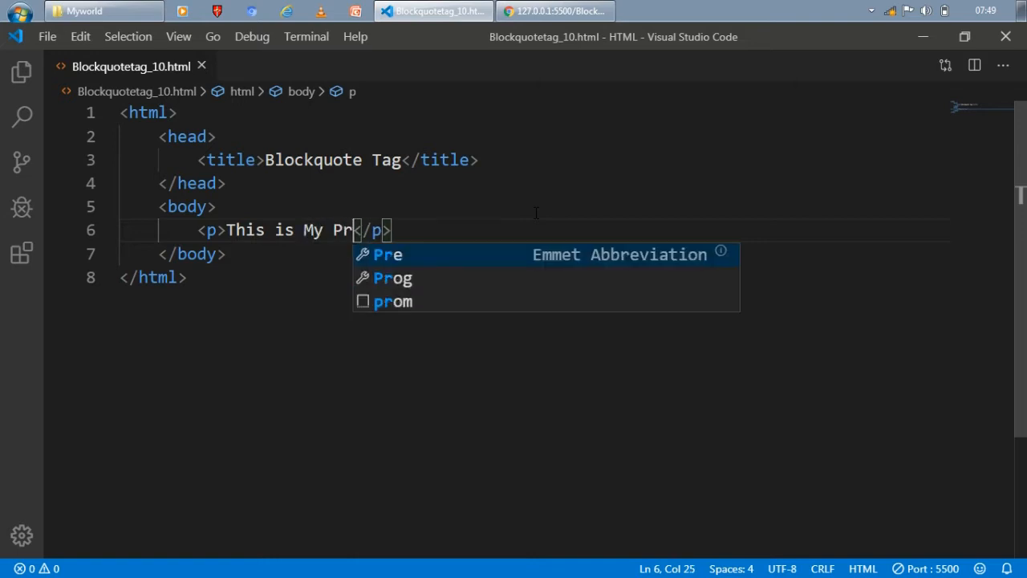
pyautogui.write('ogram')
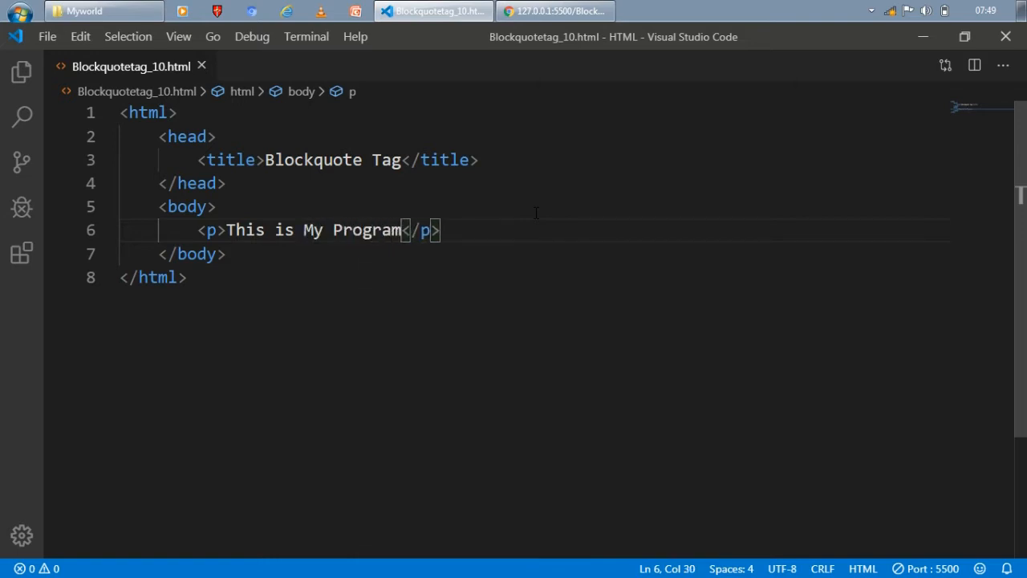
pyautogui.write('"')
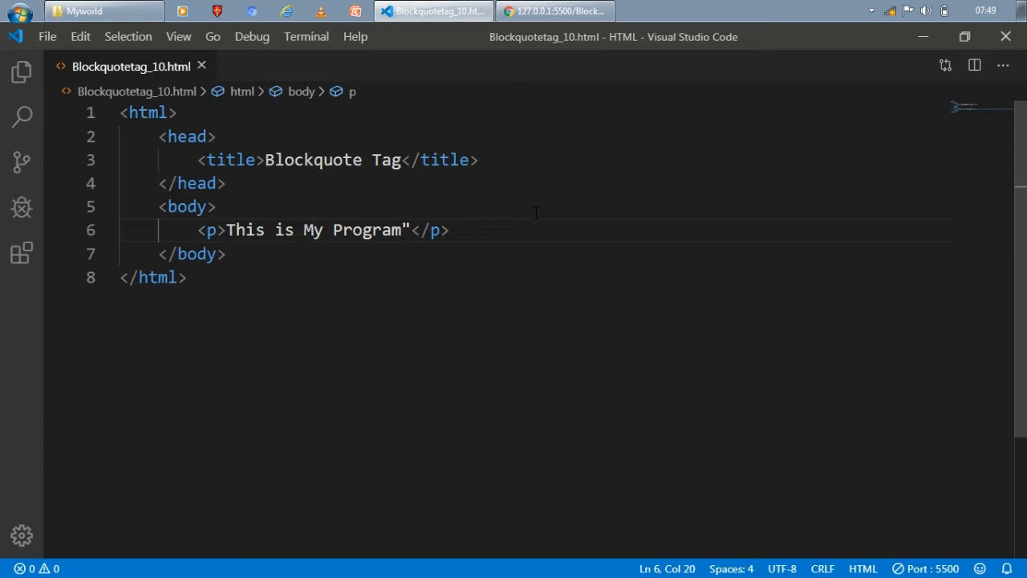
pyautogui.write('"')
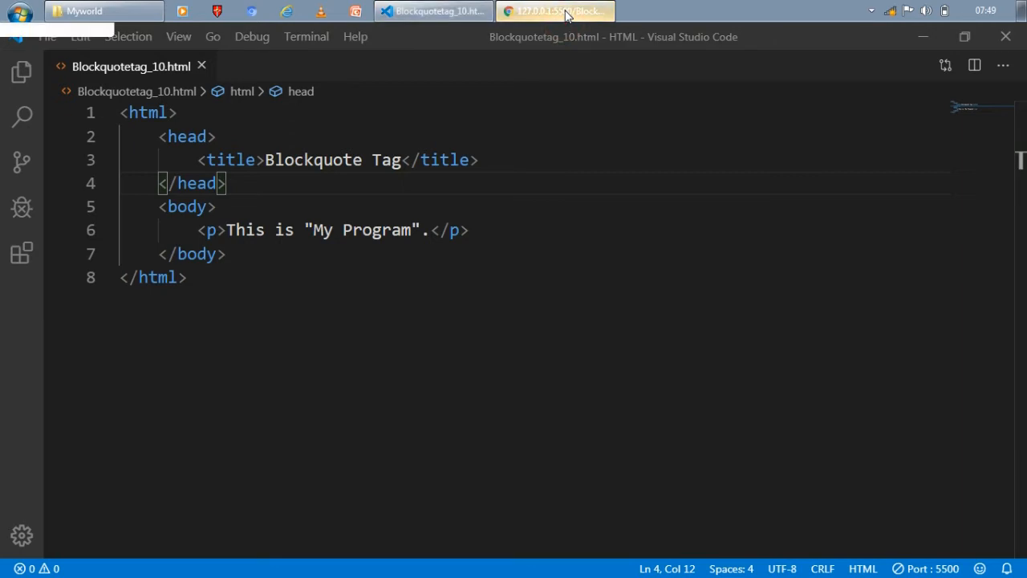
pyautogui.click(554, 10)
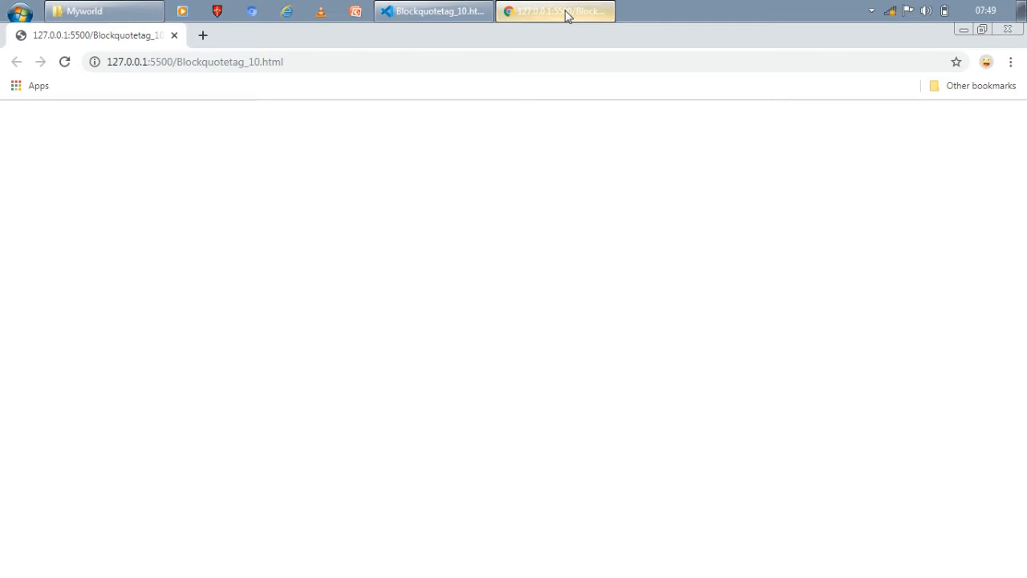
# Reload Chrome to show the paragraph, then return to VS Code for a new line
pyautogui.click(64, 62)
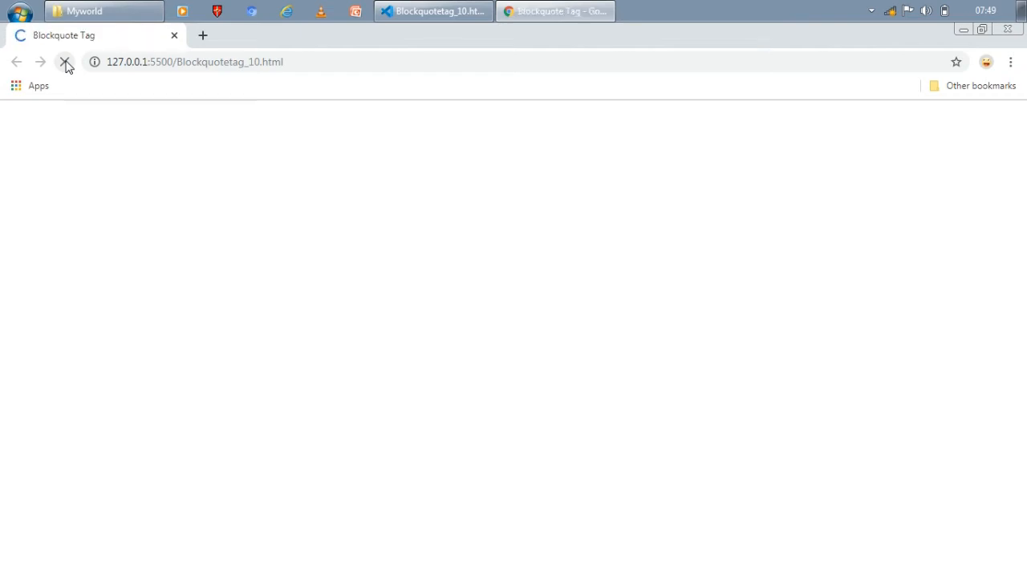
pyautogui.click(65, 62)
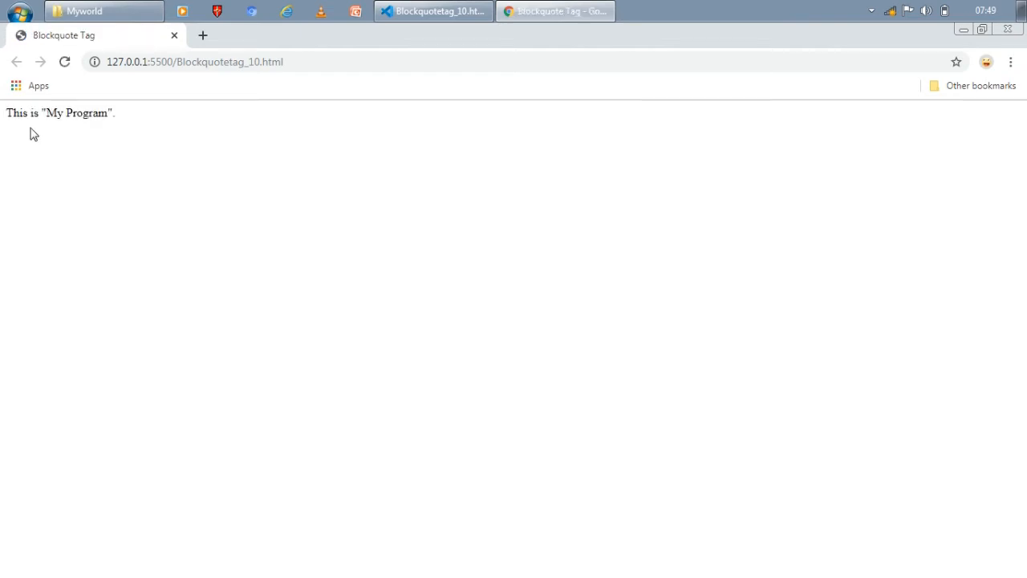
pyautogui.moveTo(4, 118)
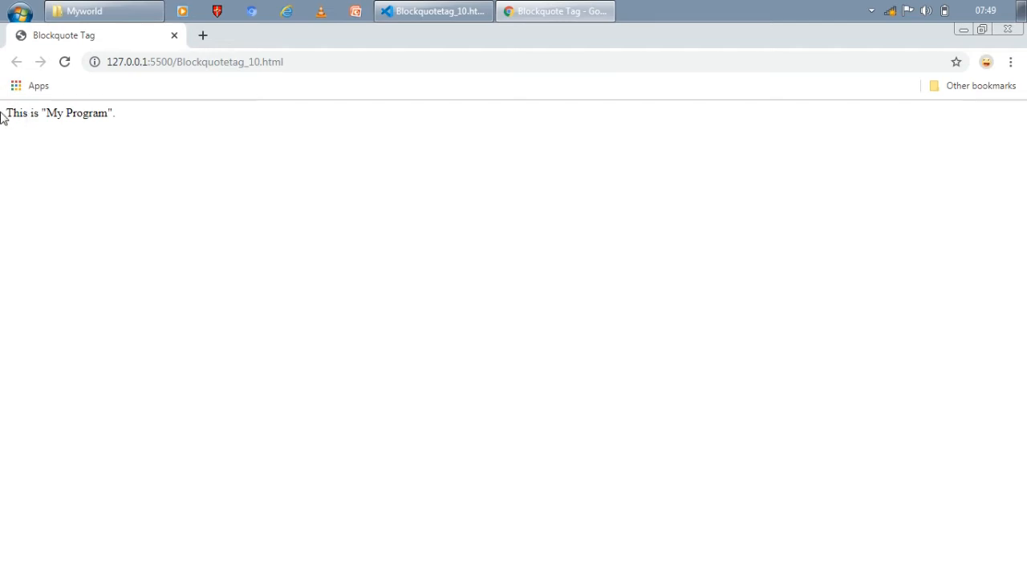
pyautogui.moveTo(256, 41)
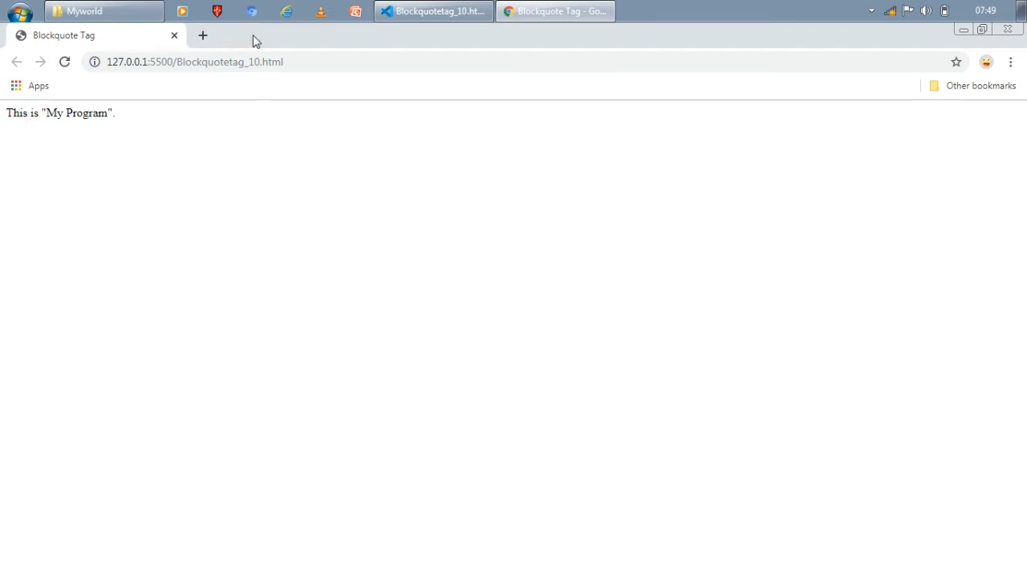
pyautogui.click(433, 10)
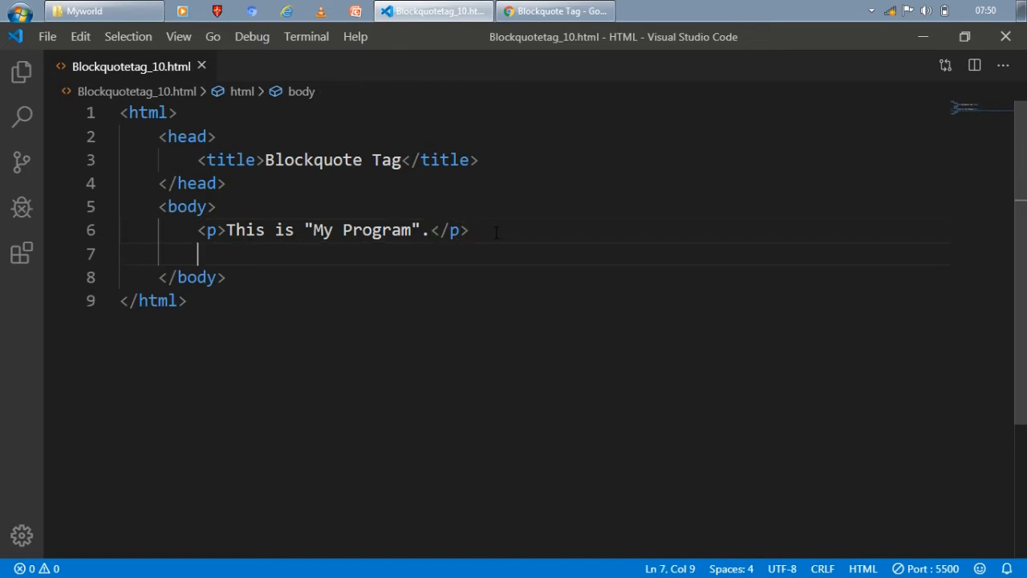
# Add a <blockquote> starting the sentence about languages taught in "My Program"
pyautogui.write('<')
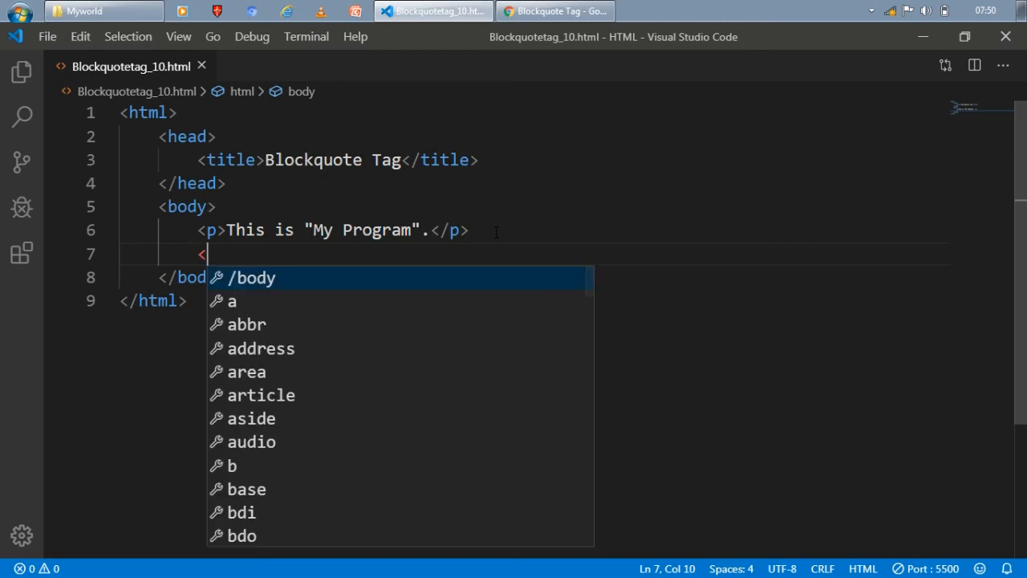
pyautogui.write('blockquote')
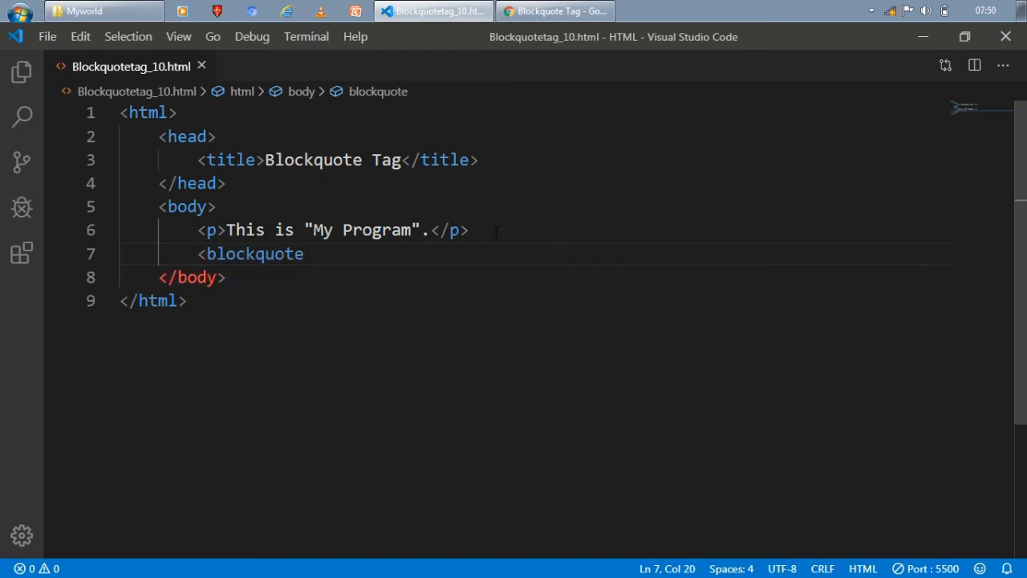
pyautogui.write('></blockquote>')
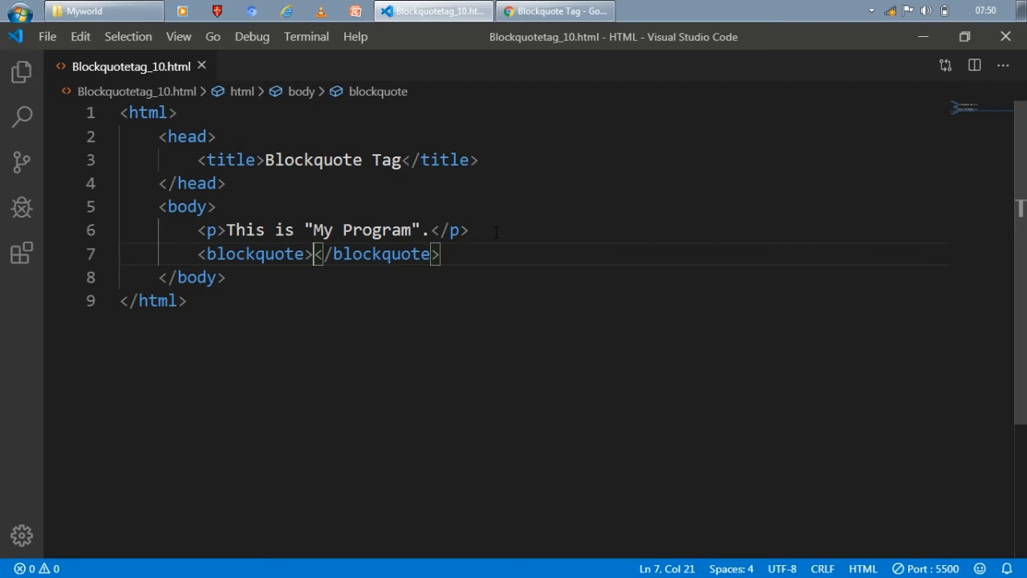
pyautogui.write('The')
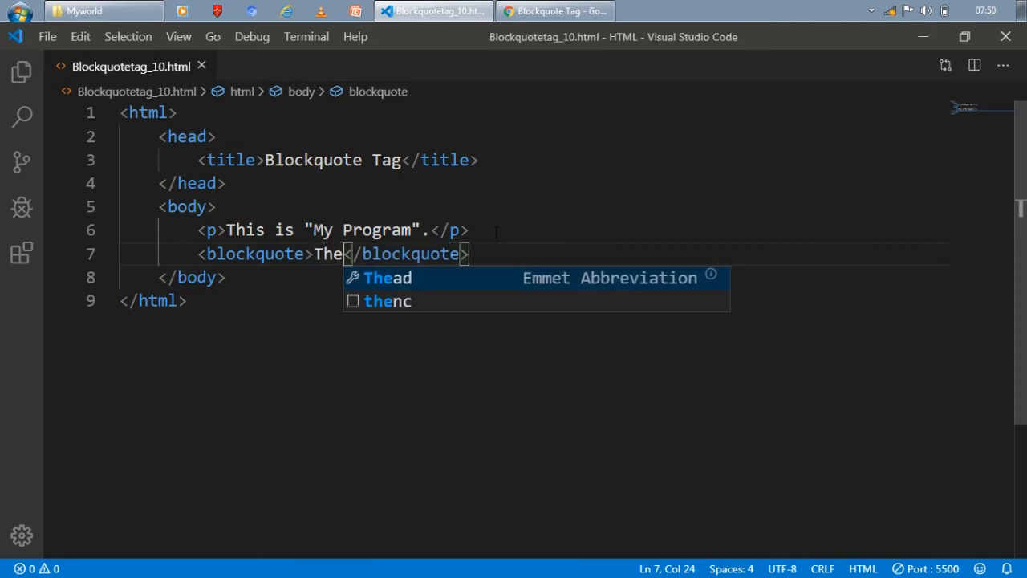
pyautogui.write('"My')
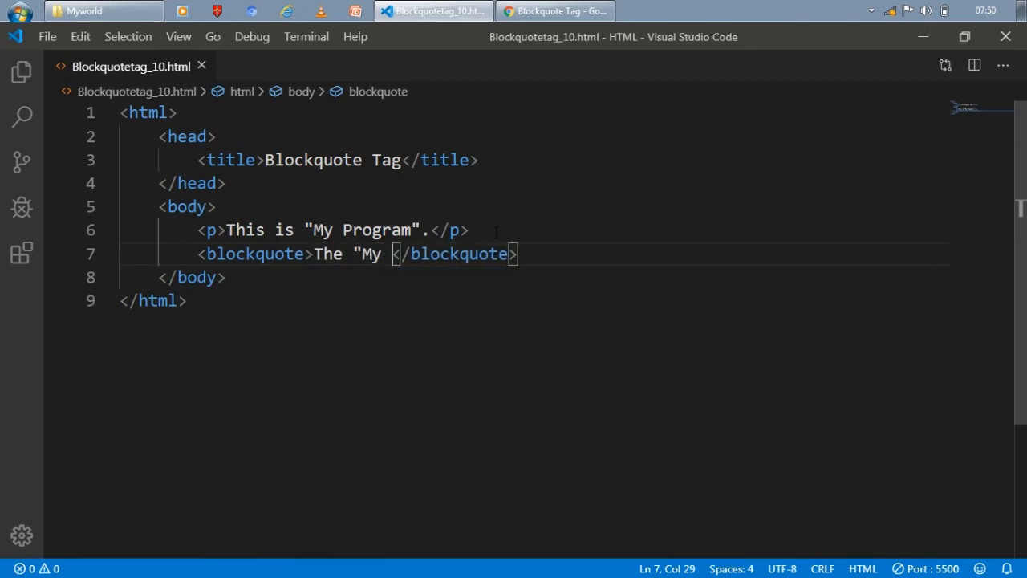
pyautogui.write('Progra')
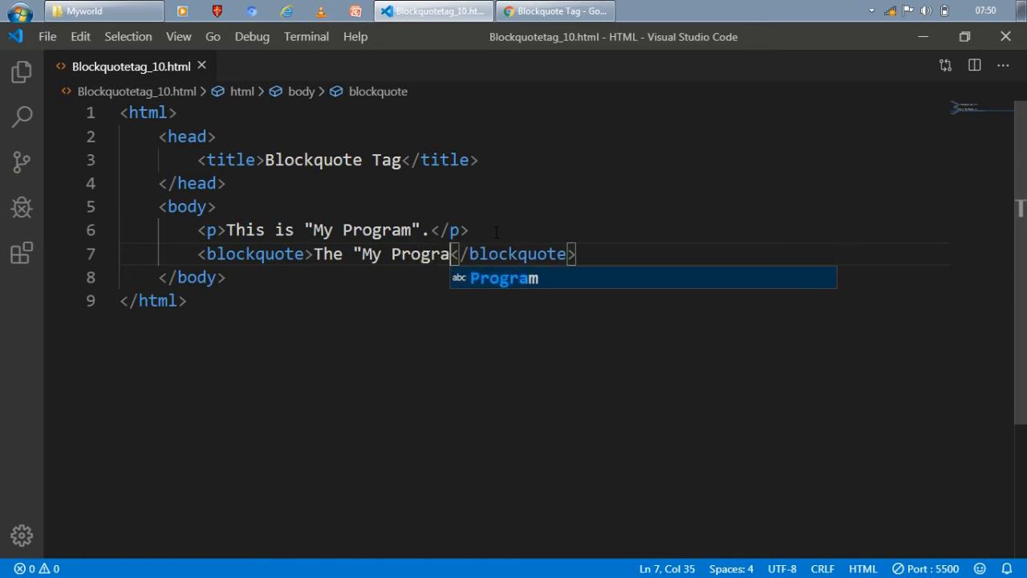
pyautogui.write('I')
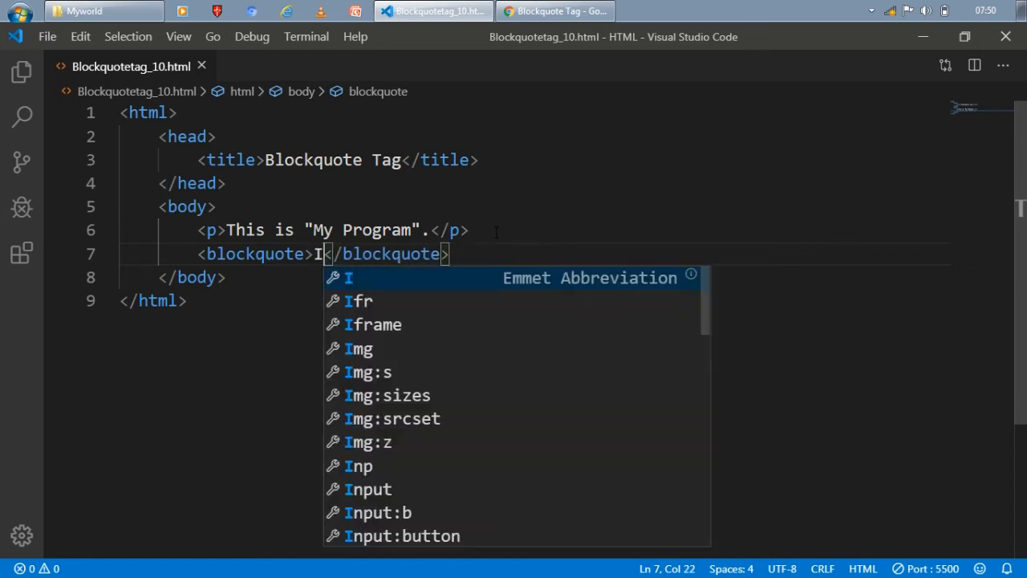
pyautogui.write('n "My Pro')
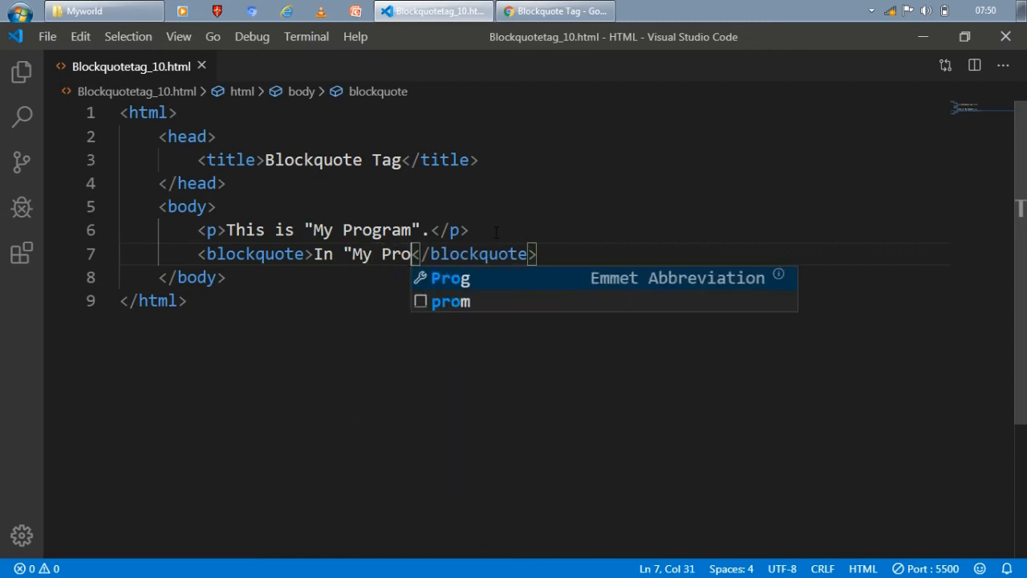
pyautogui.write('gram" you can learn all th')
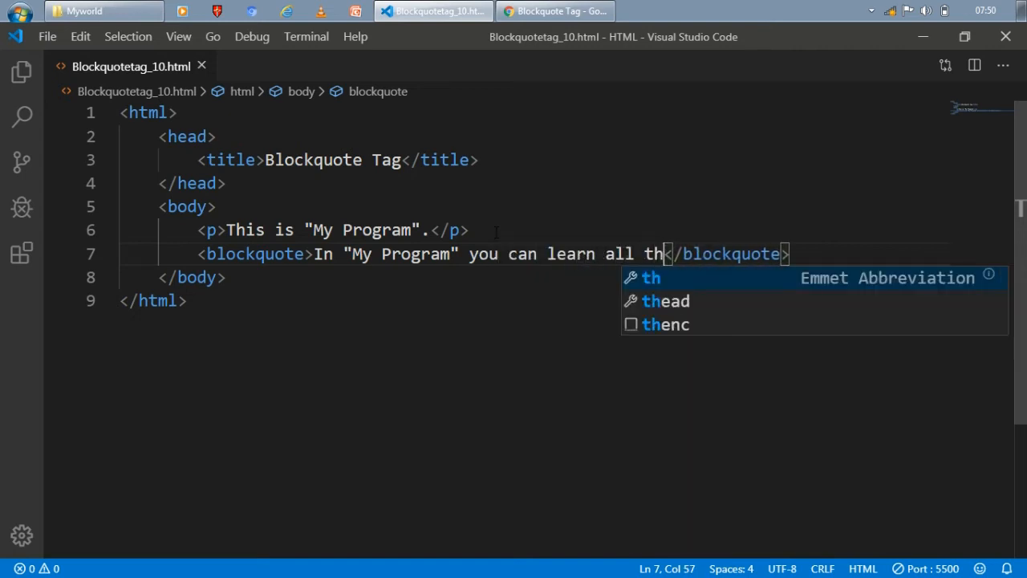
pyautogui.write('e lan')
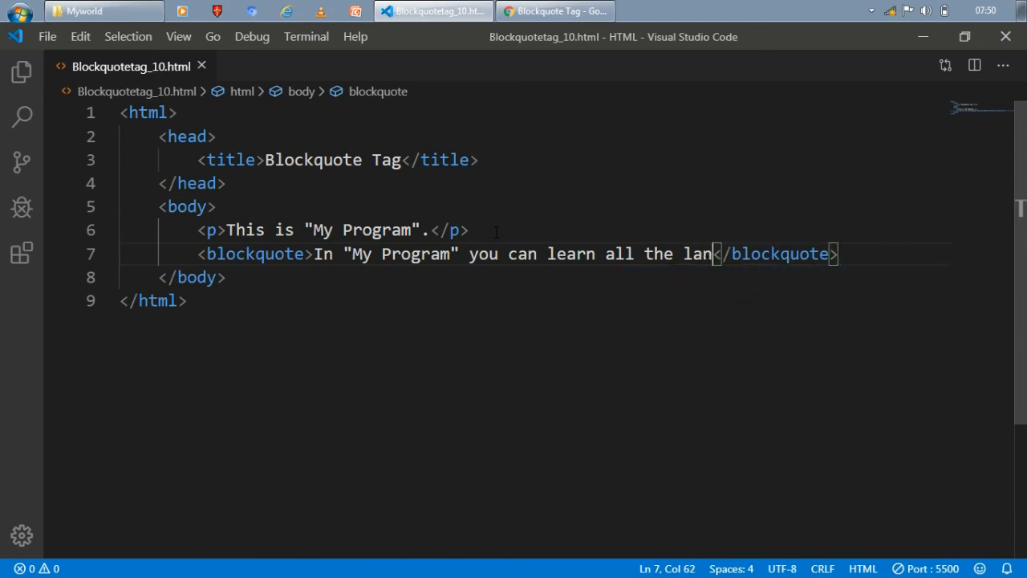
pyautogui.write('guages such as')
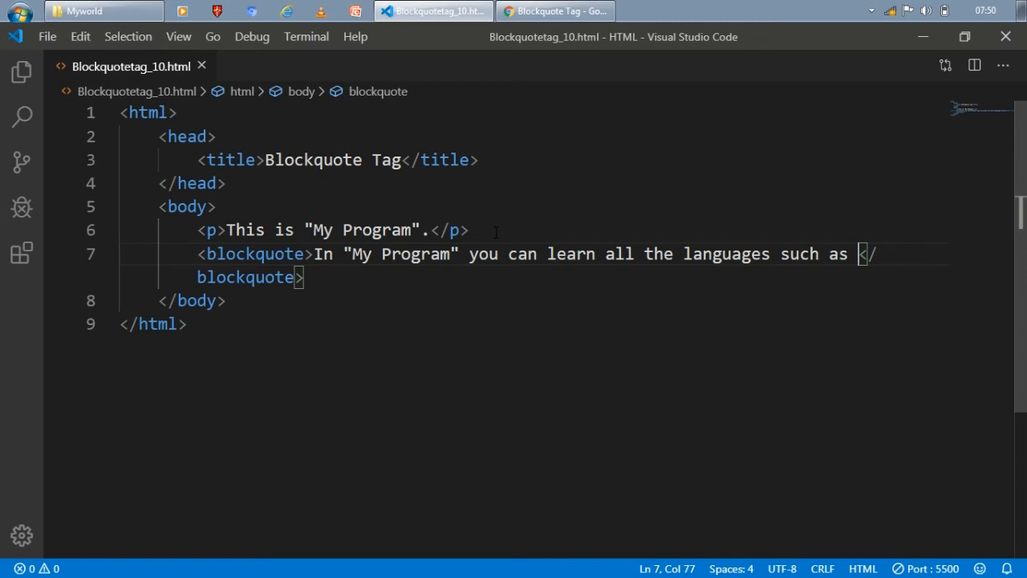
# Finish listing C++, Java, HTML, CSS, Javascript and much more, then view Chrome
pyautogui.write(', C++c ,')
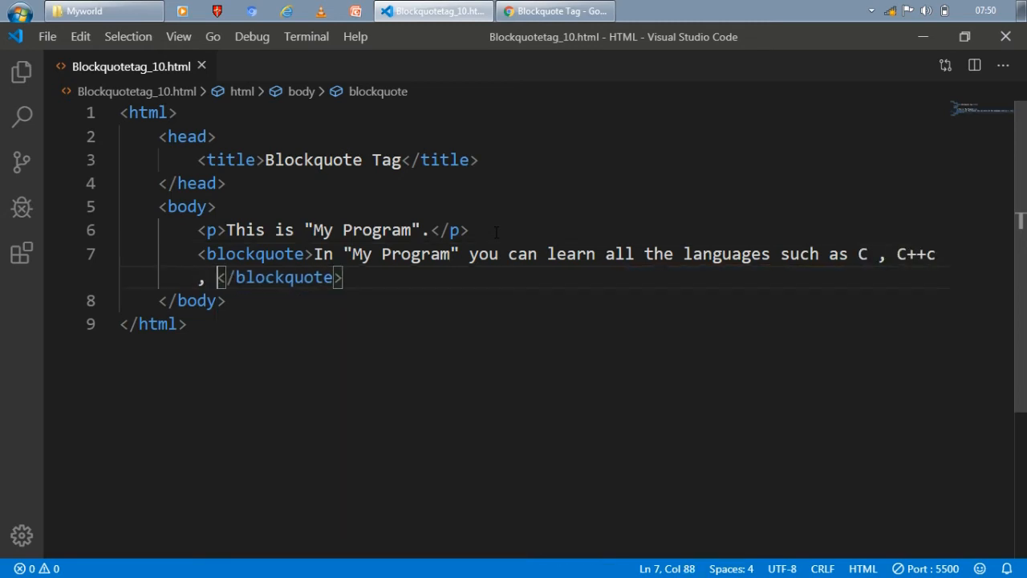
pyautogui.write('Java , Python')
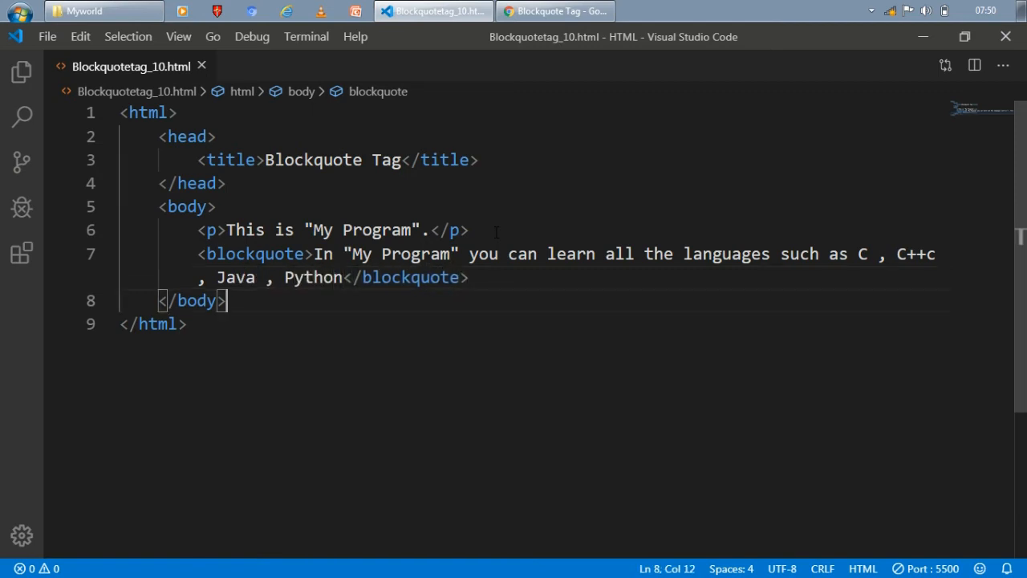
pyautogui.write(',')
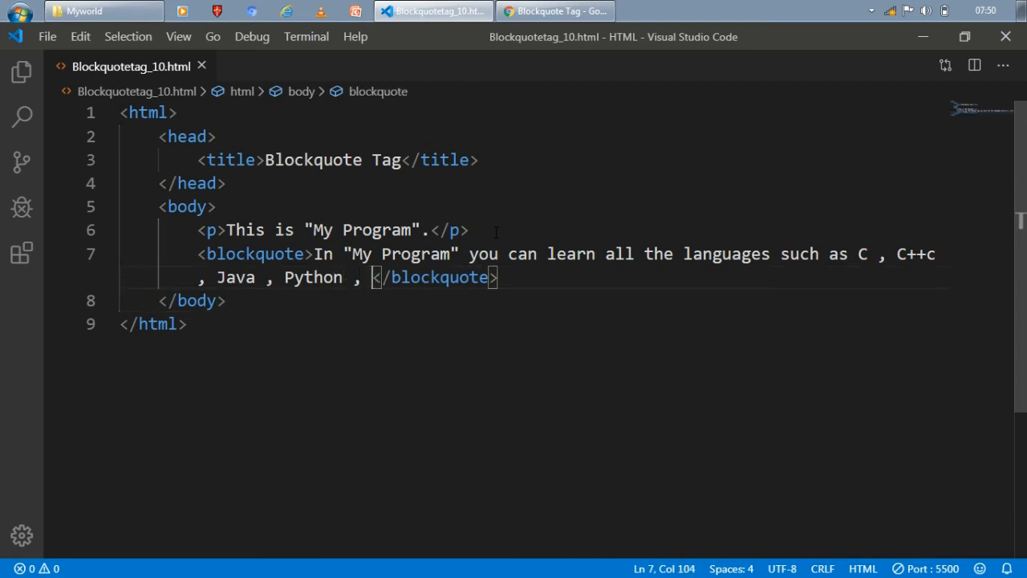
pyautogui.write('HTML ,')
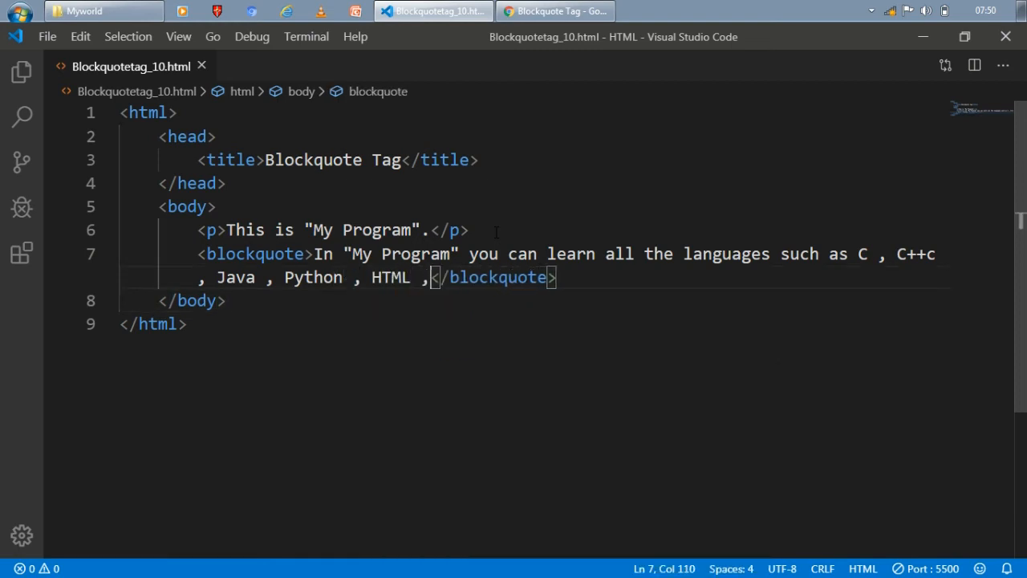
pyautogui.write('CSS ,')
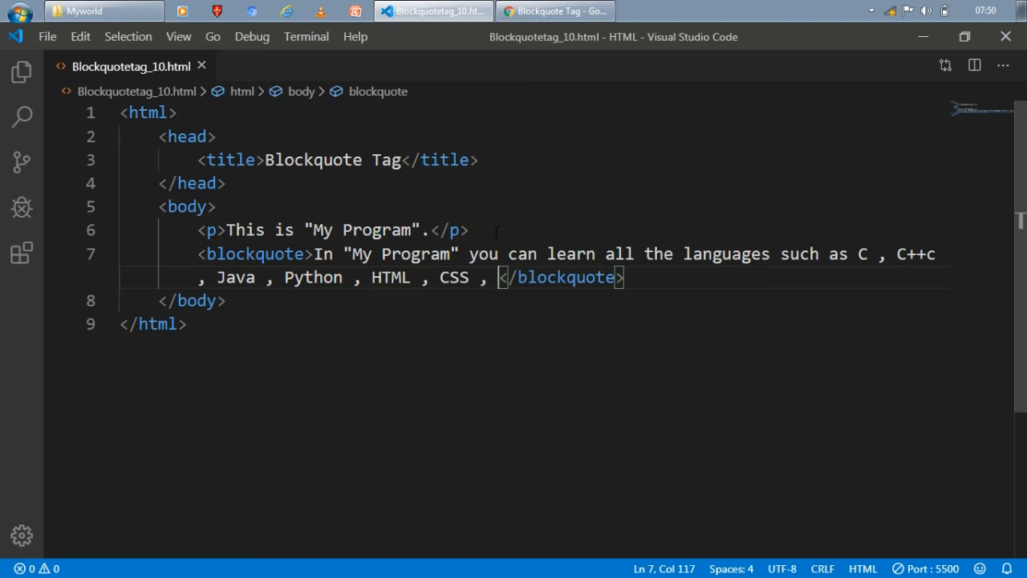
pyautogui.write('Javascript and m')
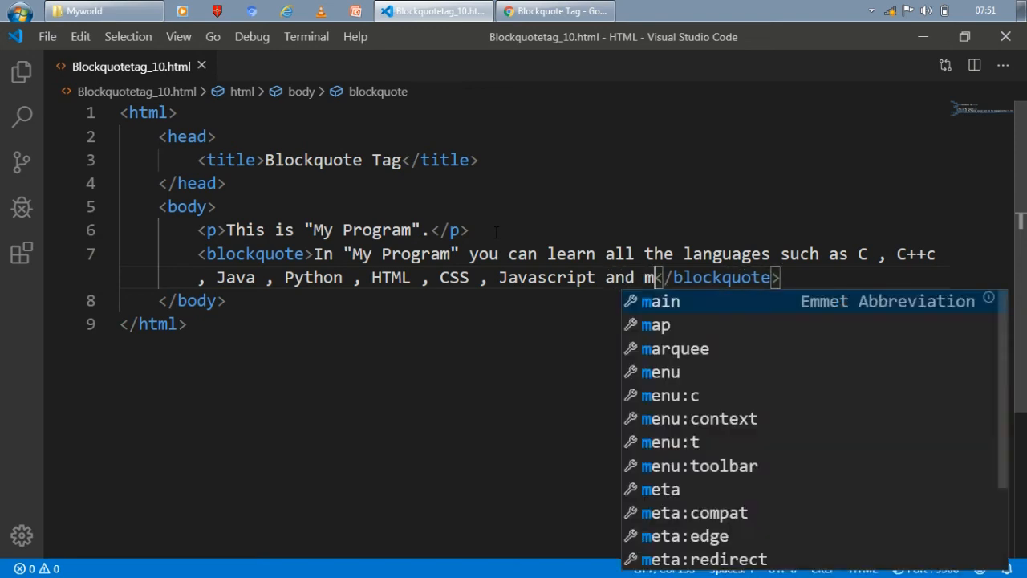
pyautogui.write('uch more.')
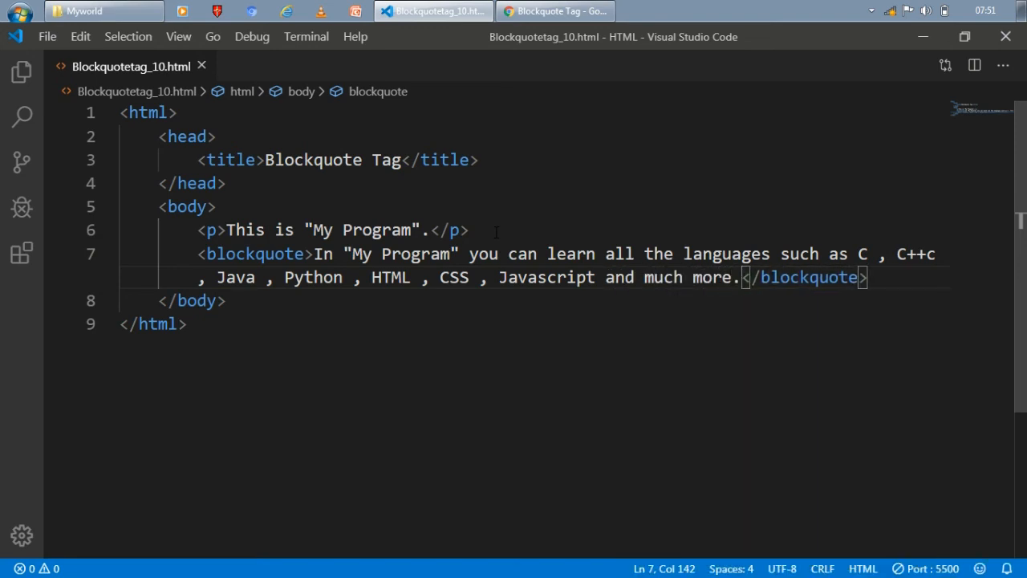
pyautogui.click(553, 10)
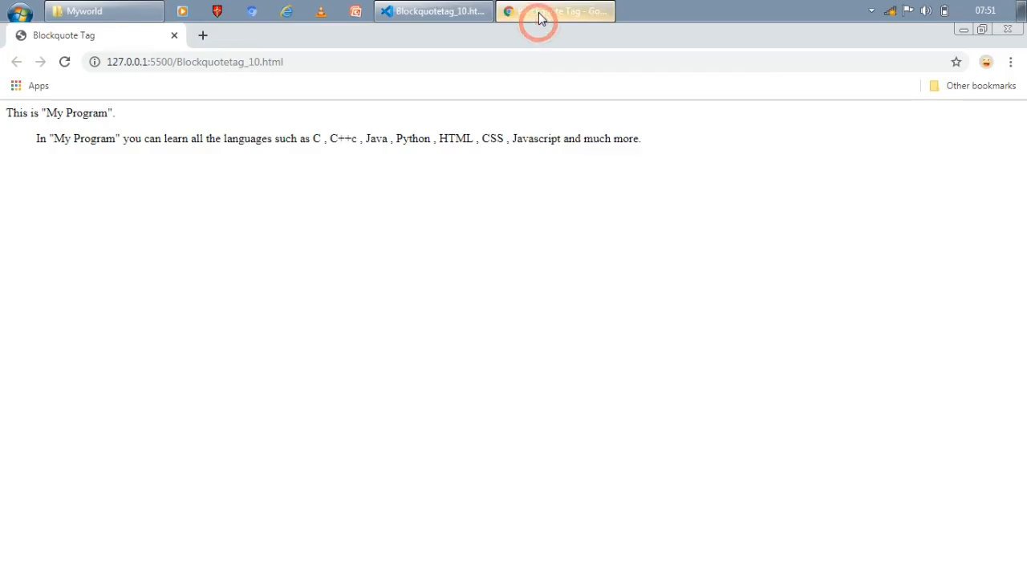
# Inspect the indented languages quote in Chrome, then return to the VS Code editor
pyautogui.click(554, 10)
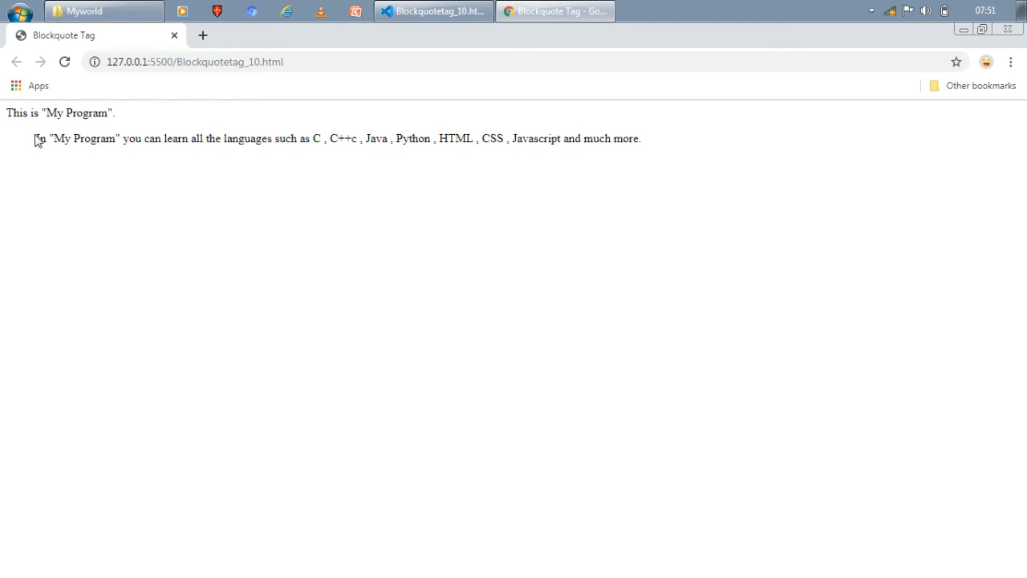
pyautogui.moveTo(35, 138); pyautogui.dragTo(220, 138)
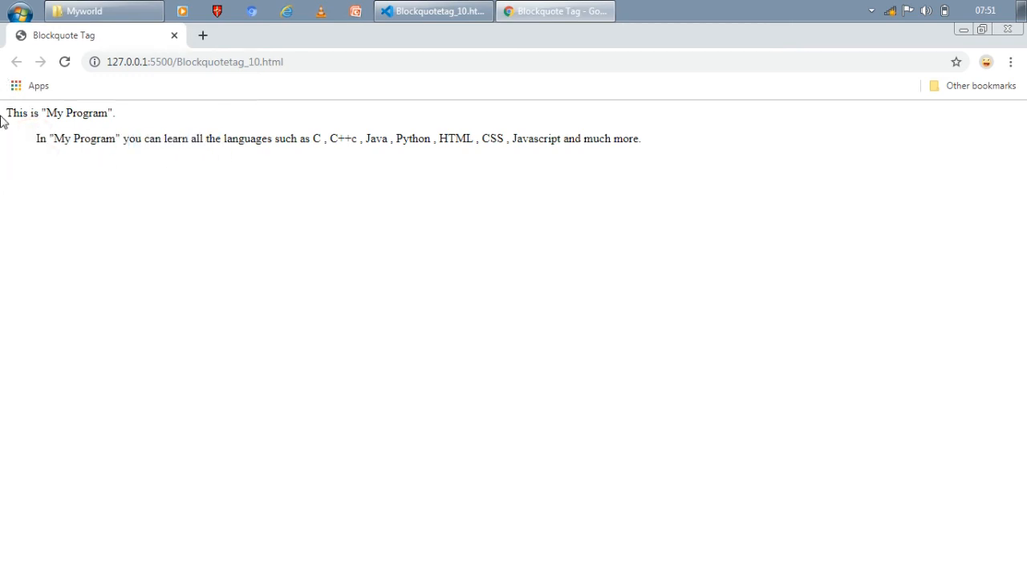
pyautogui.moveTo(4, 184)
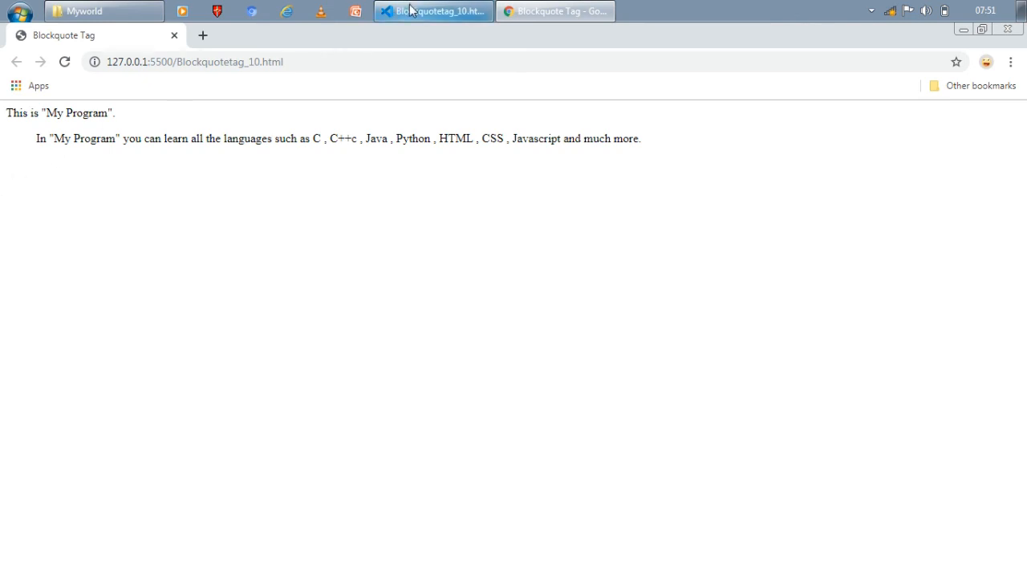
pyautogui.click(433, 10)
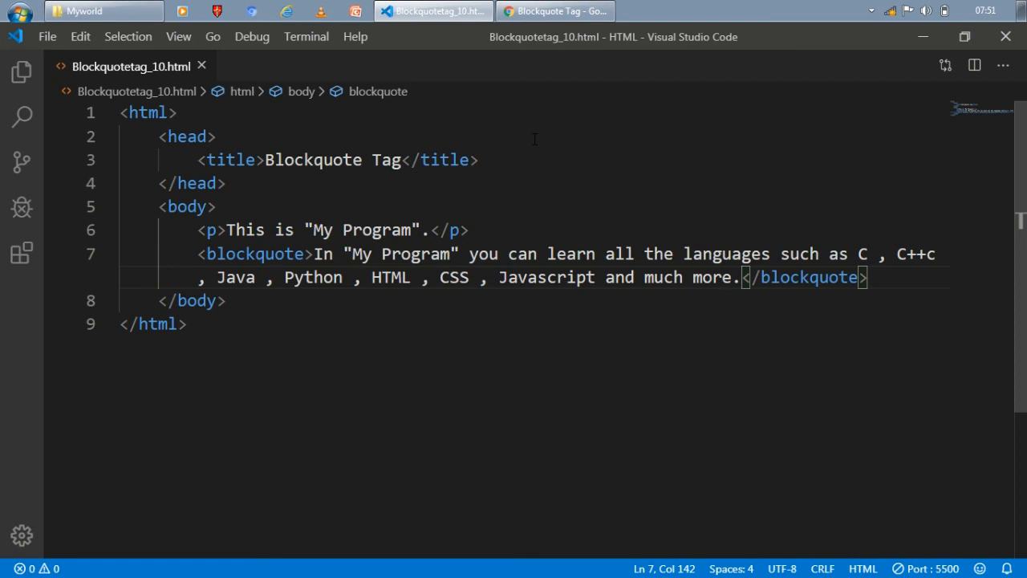